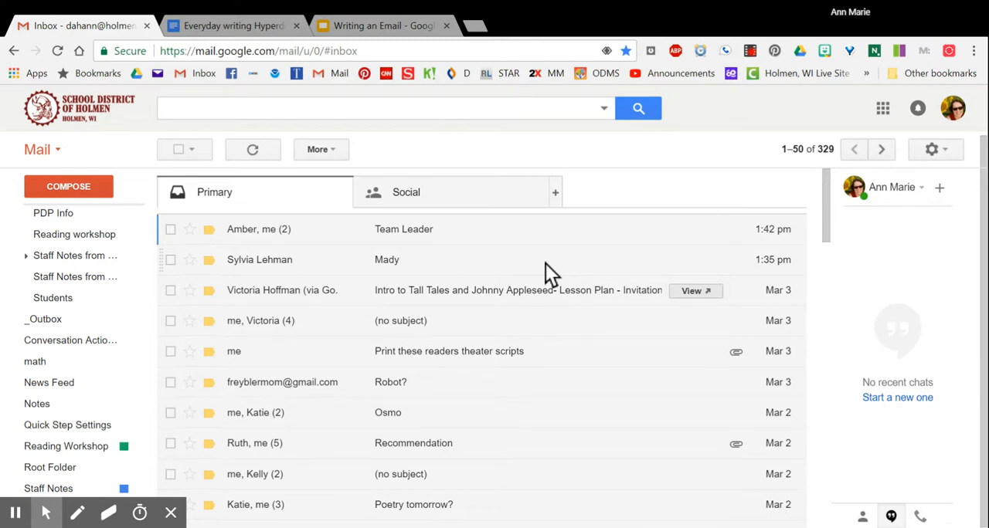
mouse_move(312, 306)
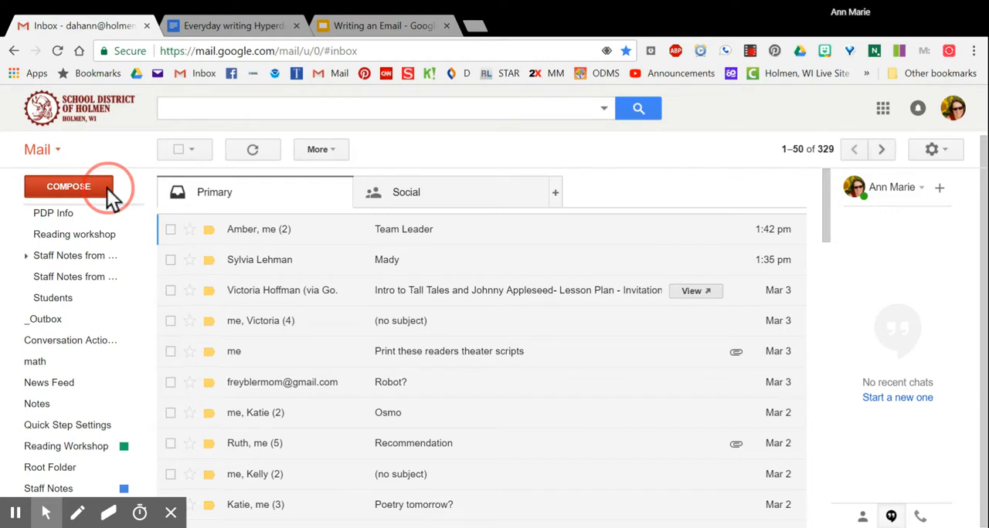
- Start a new blank email with Compose
click(68, 187)
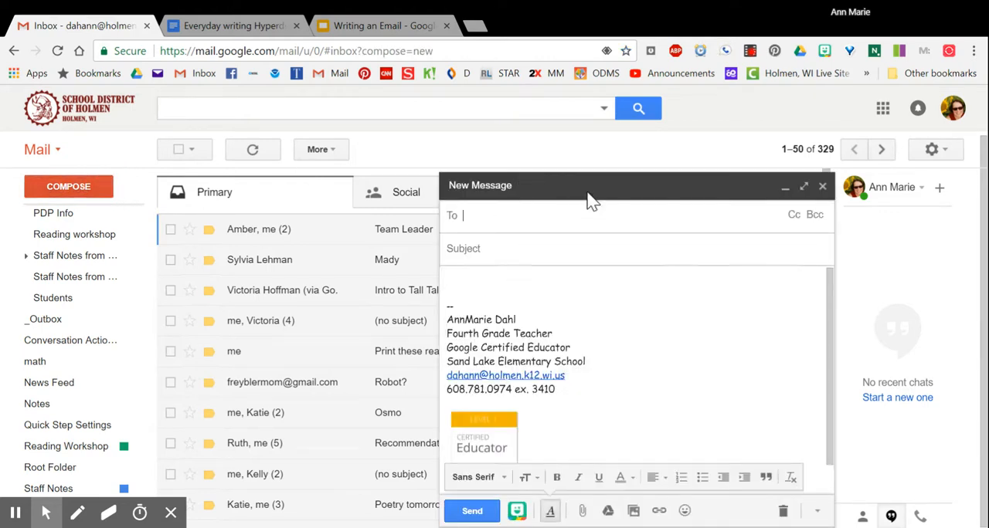
mouse_move(597, 238)
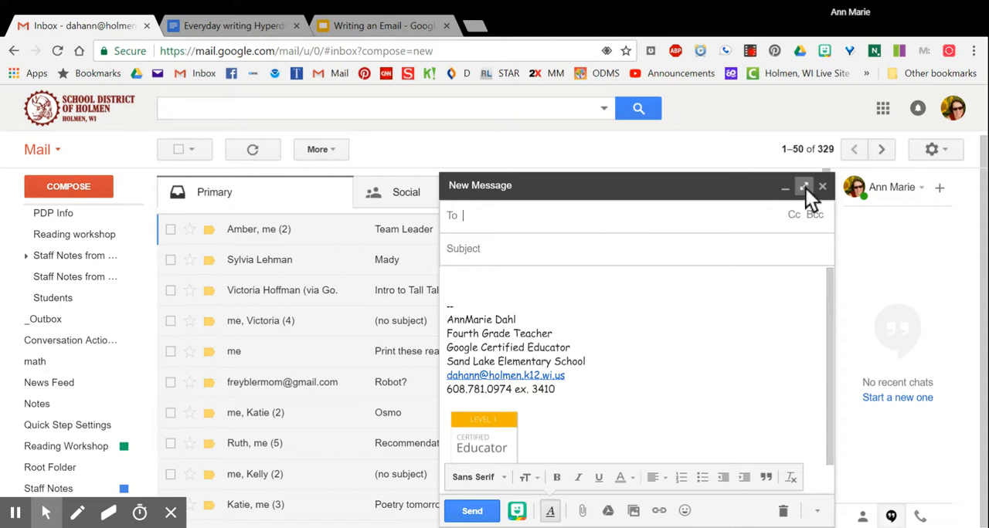
mouse_move(803, 187)
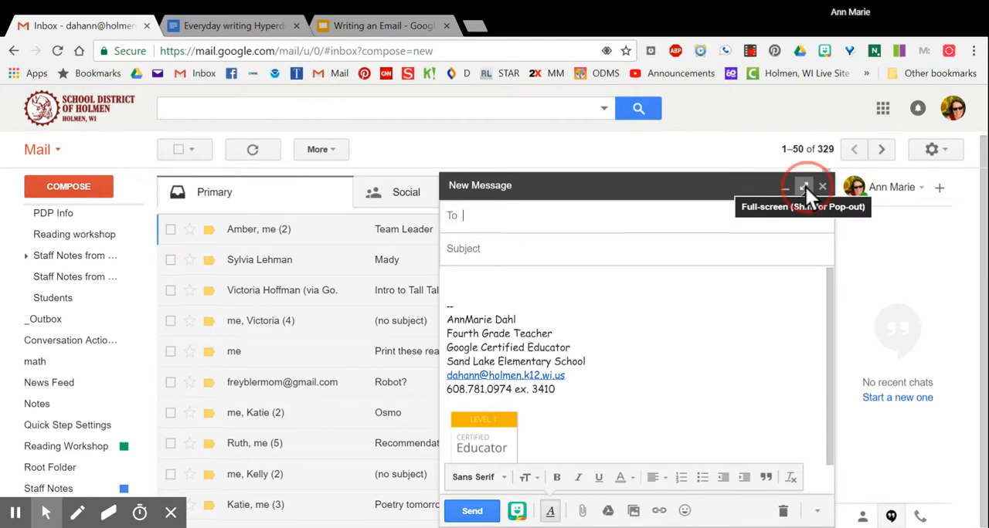
click(803, 186)
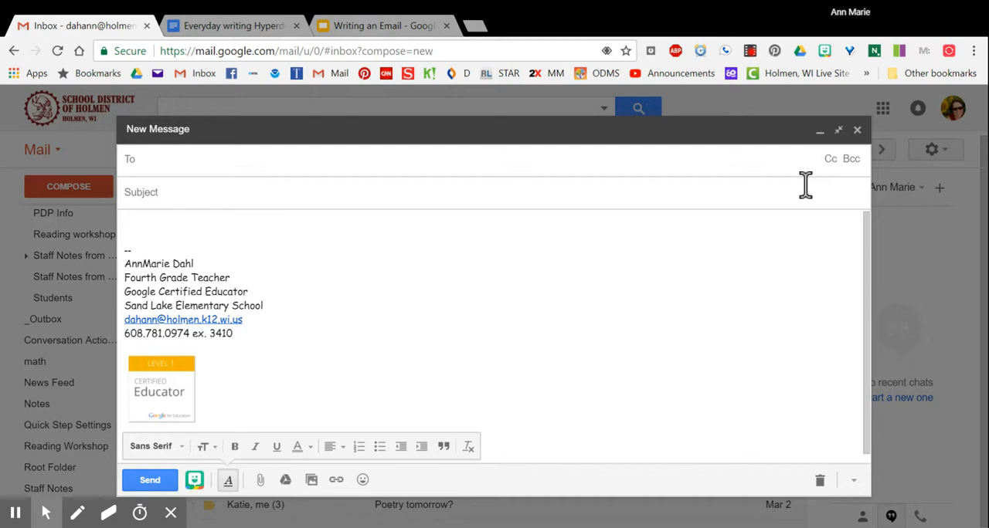
mouse_move(632, 167)
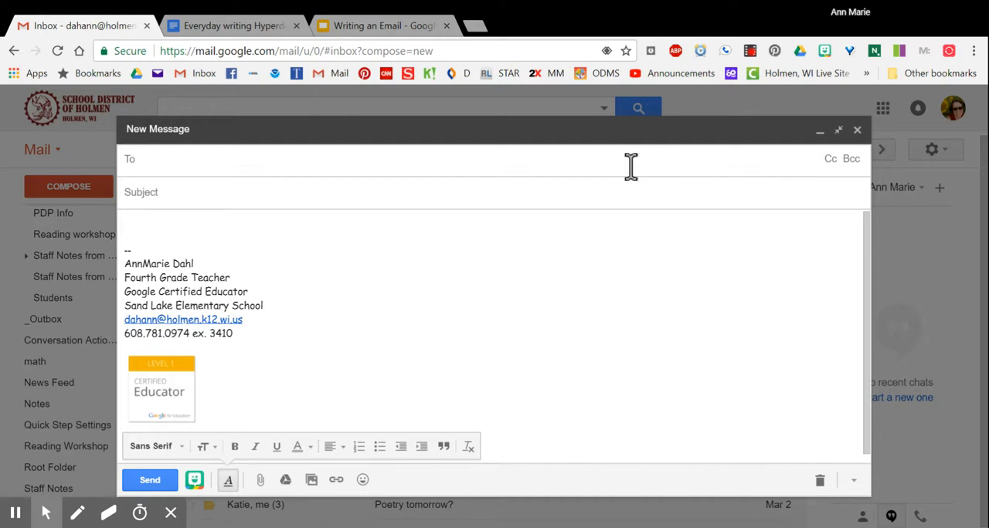
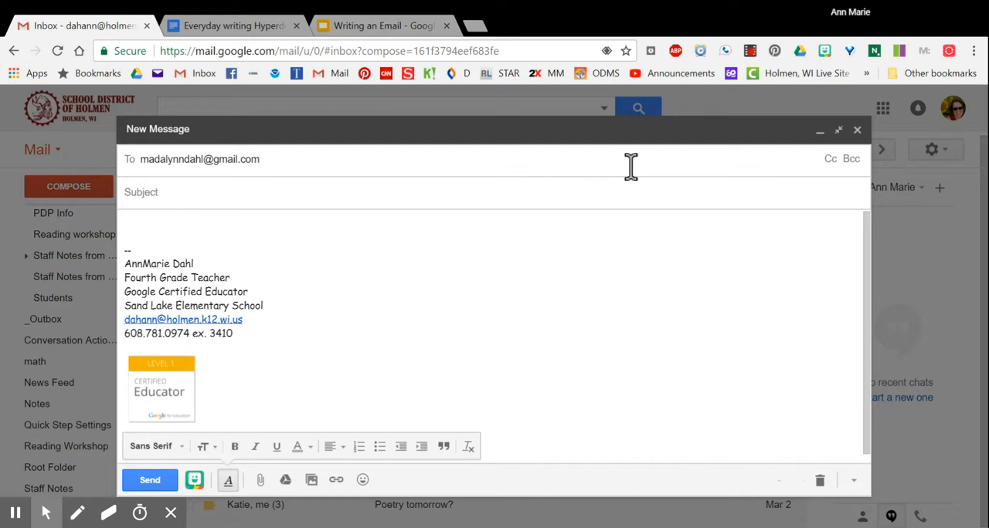
mouse_move(618, 190)
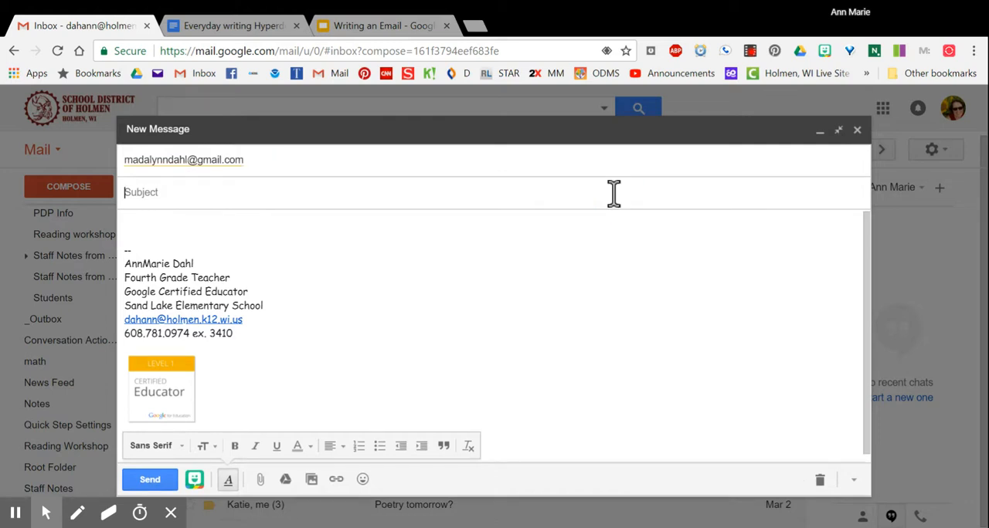
- Set the subject to Hello and move into the message body
text(Hello)
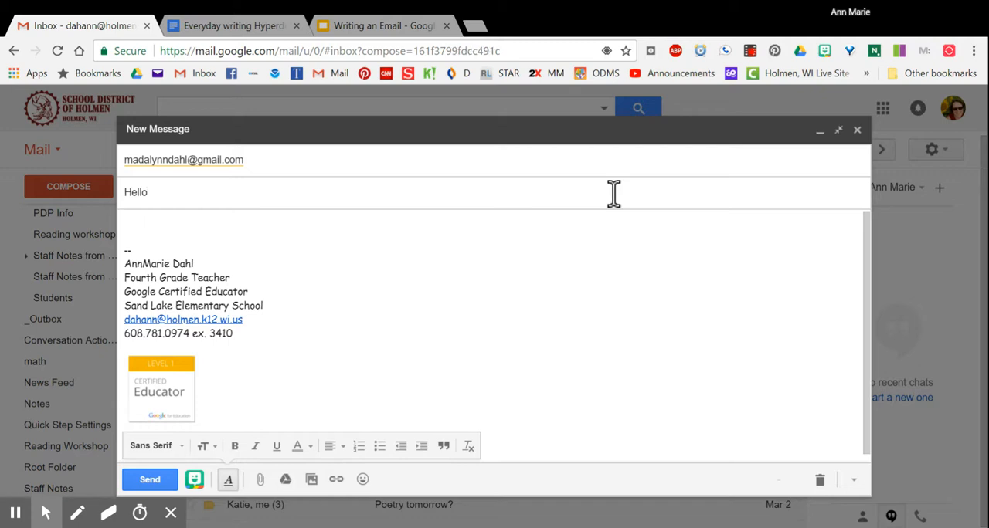
mouse_move(618, 235)
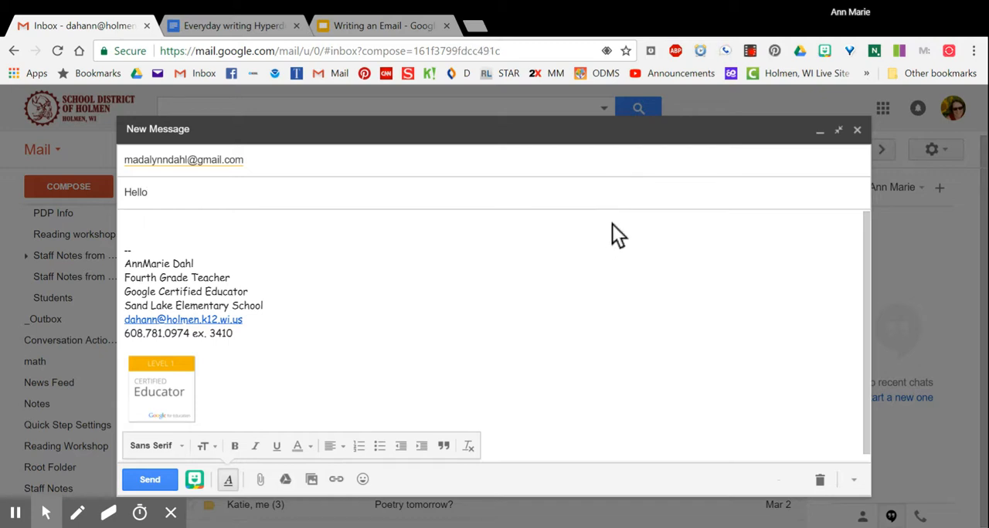
mouse_move(497, 241)
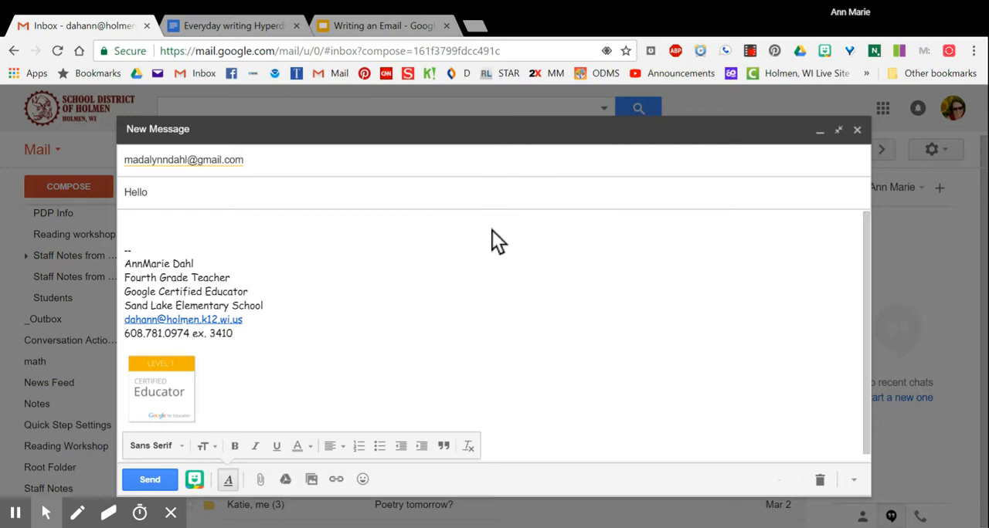
click(499, 223)
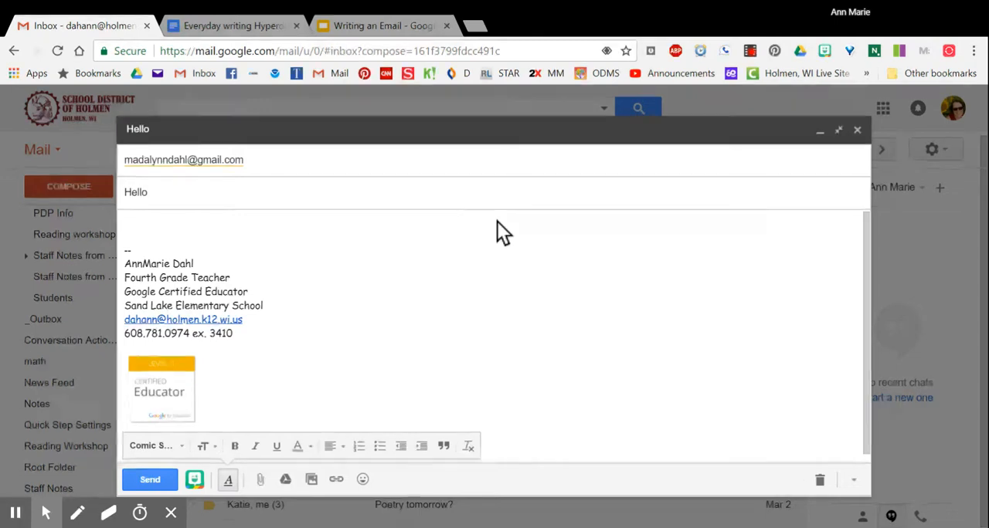
- Write 'Dear Mady,' and ask about her school day and what she'd like for Friday dinner
text(Dear)
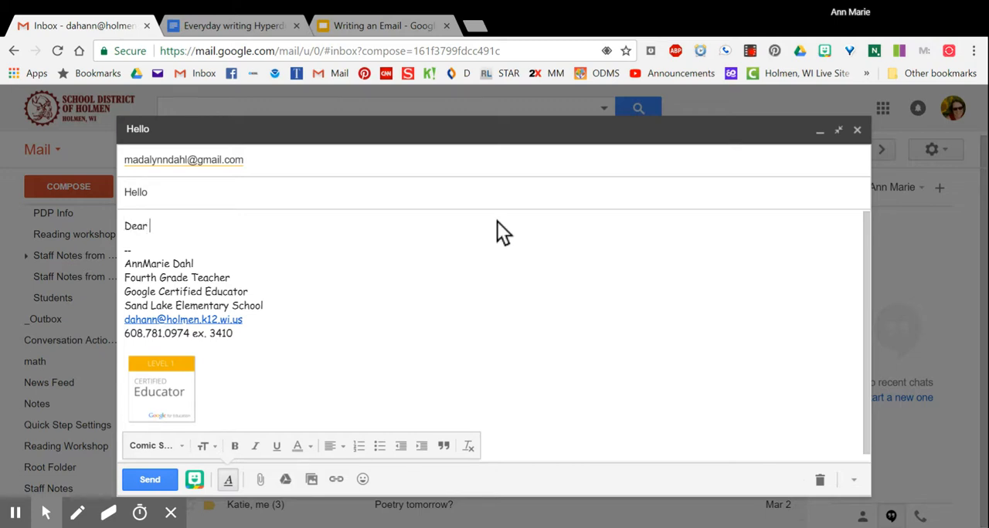
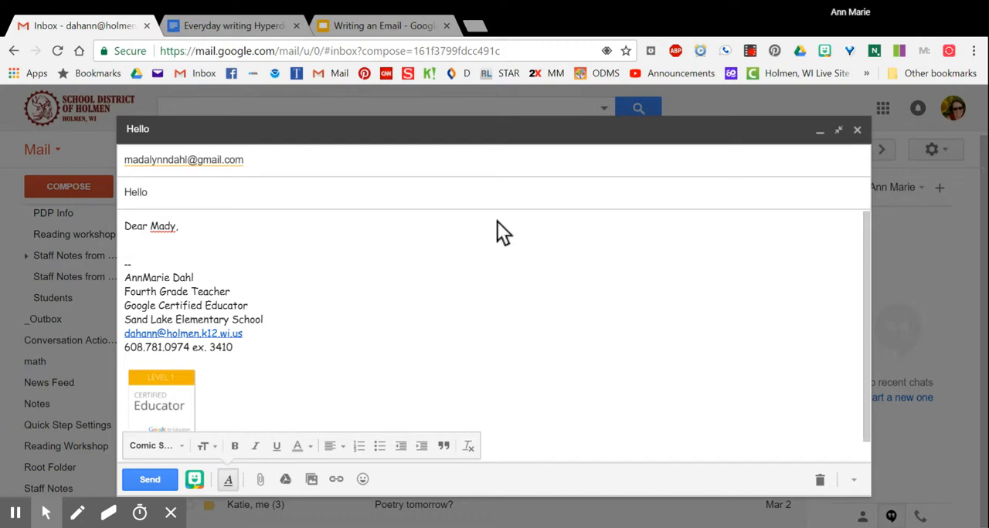
text(I hope you've had)
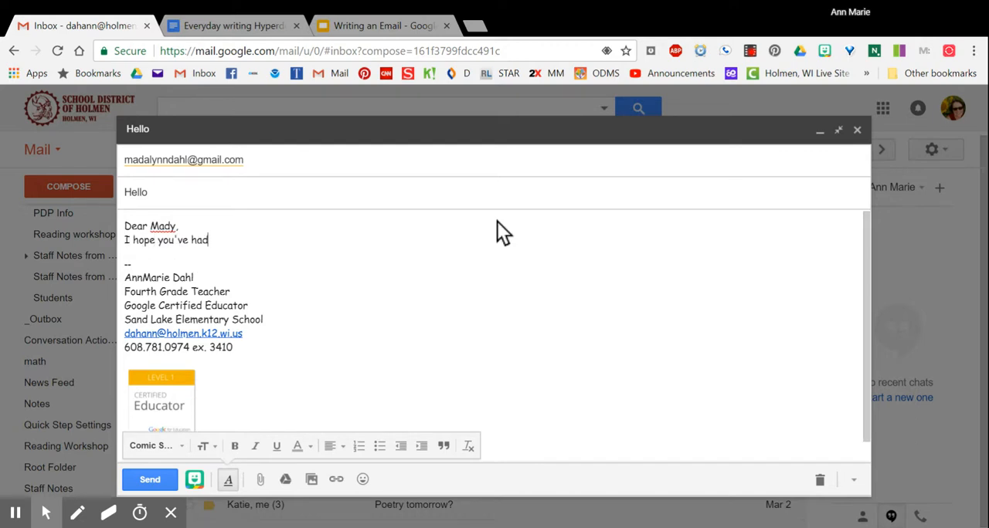
text(a great day at s)
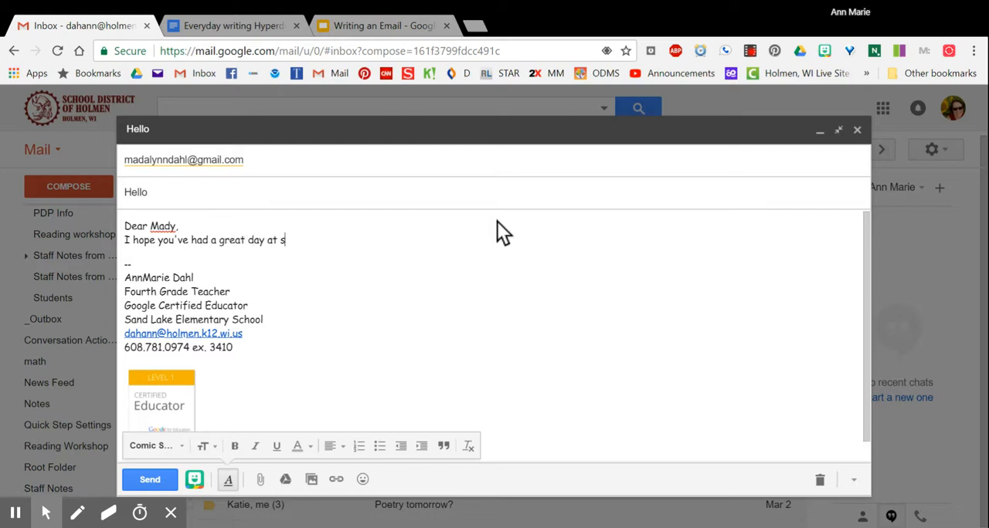
text(chool.  What)
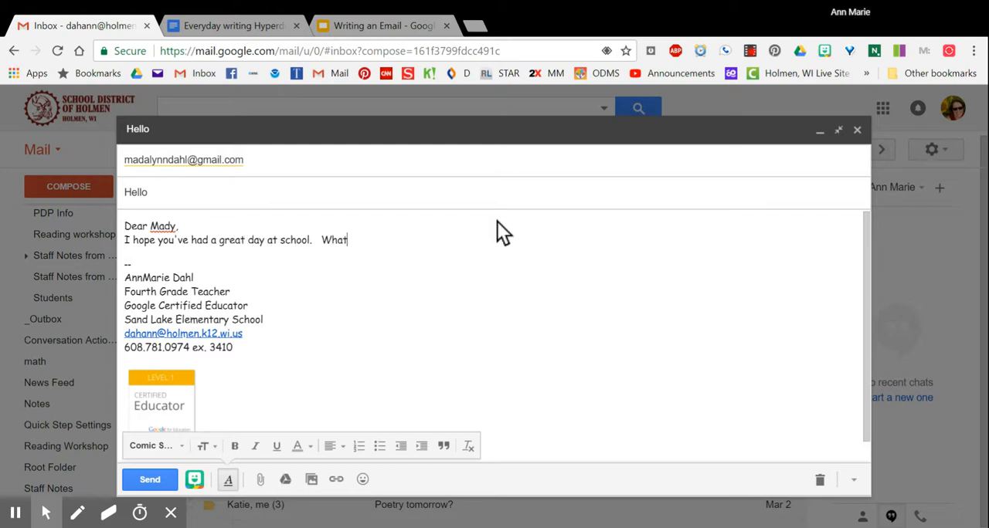
text(would you like)
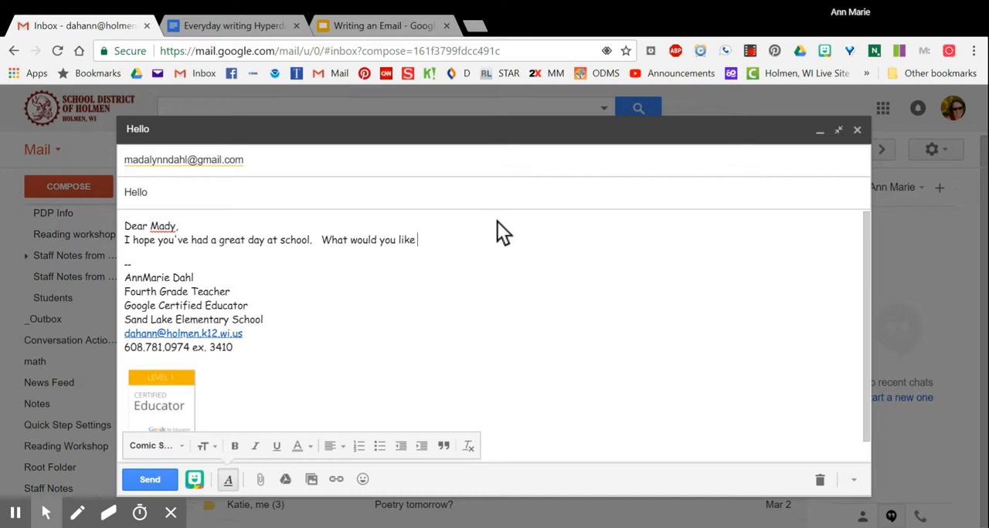
text(for dinner f)
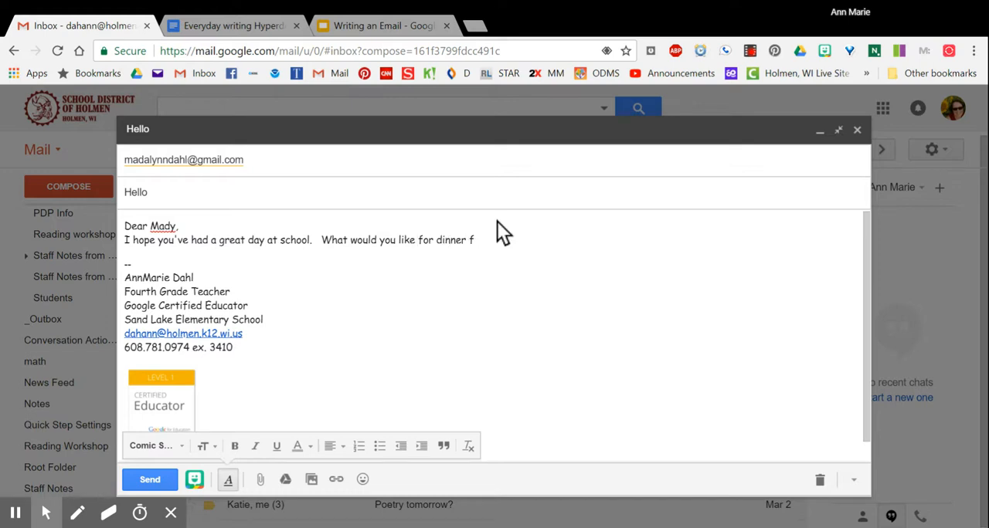
text(or Friday night?  Don't forget to brin)
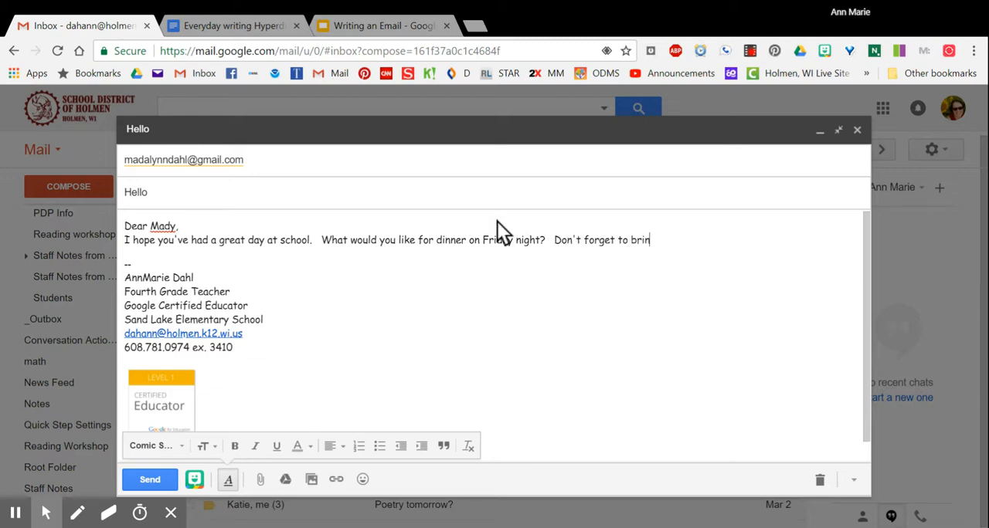
- Add the reminder to bring home library books and sign off 'Love, Mom'
text(g home your)
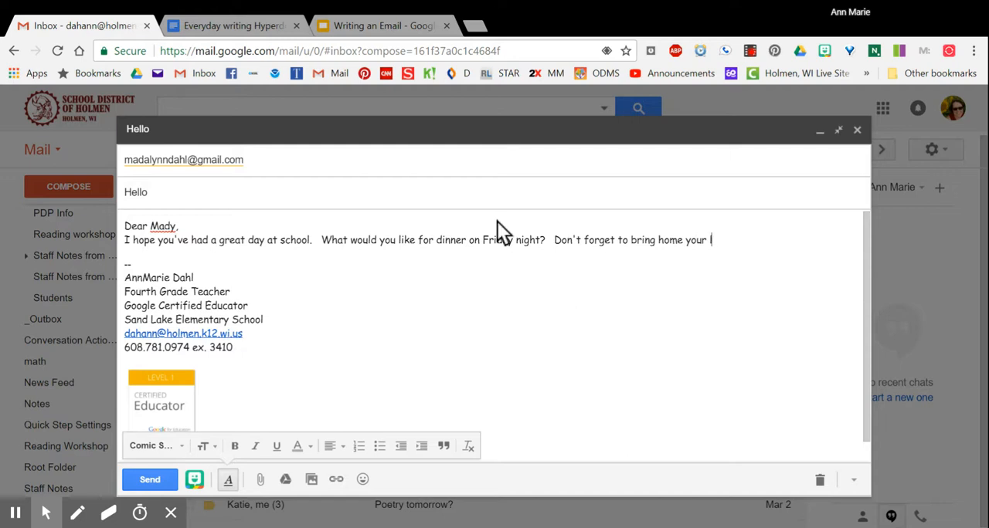
text(library books!)
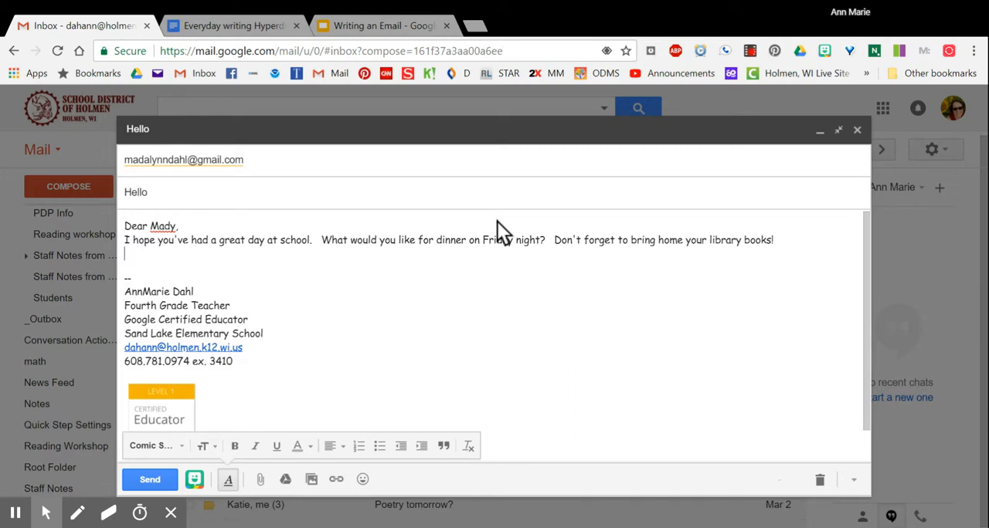
text(Love,)
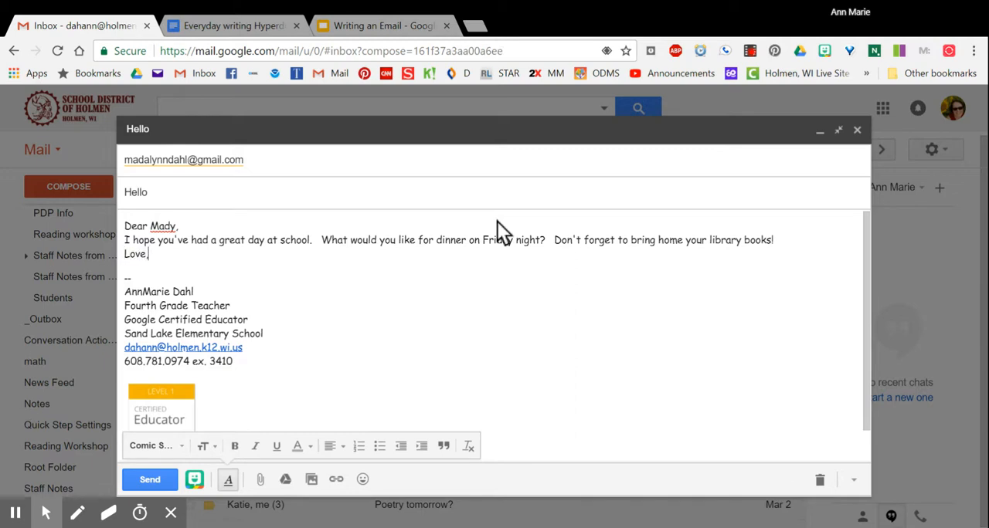
text(Mom)
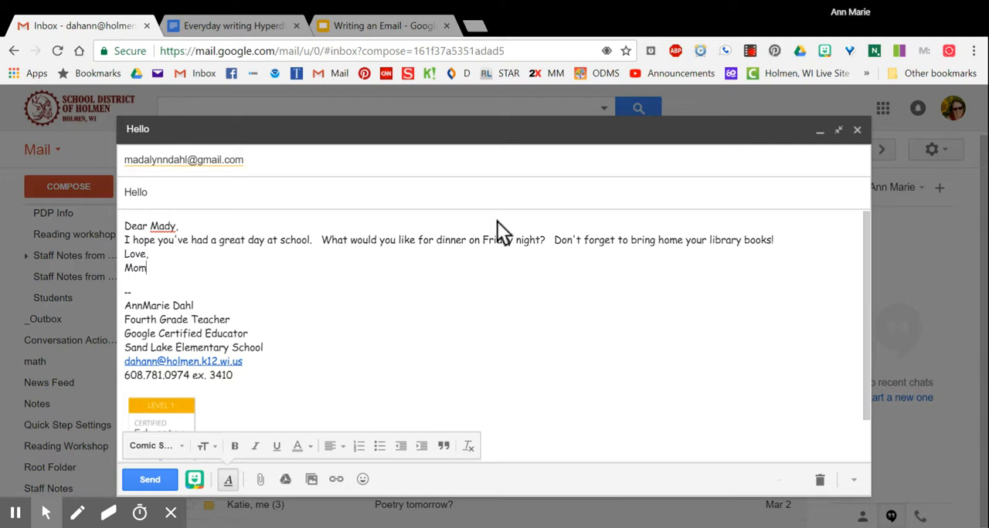
mouse_move(454, 250)
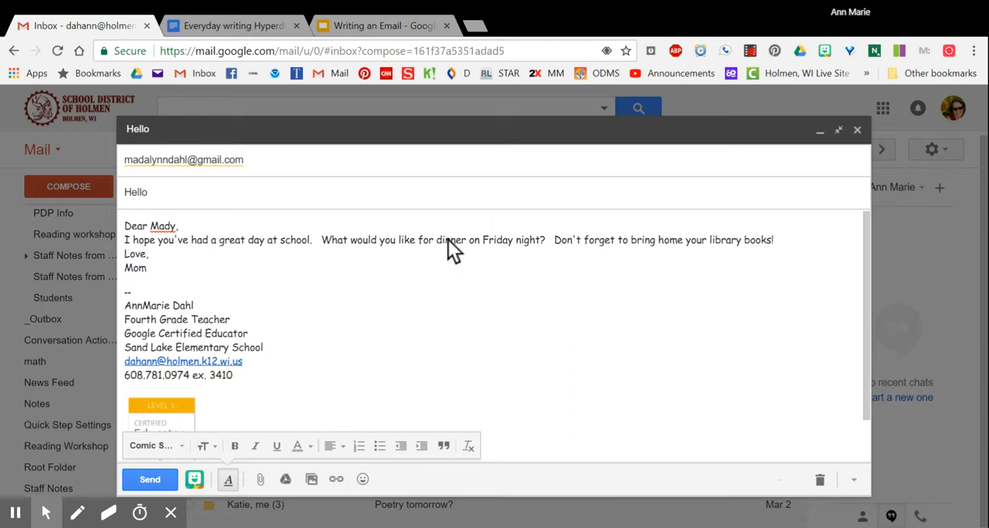
mouse_move(328, 324)
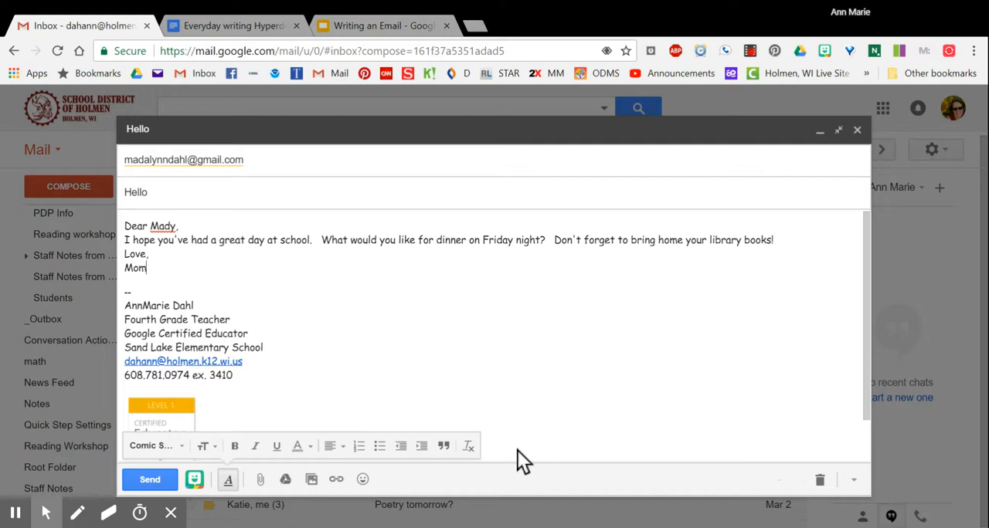
mouse_move(454, 390)
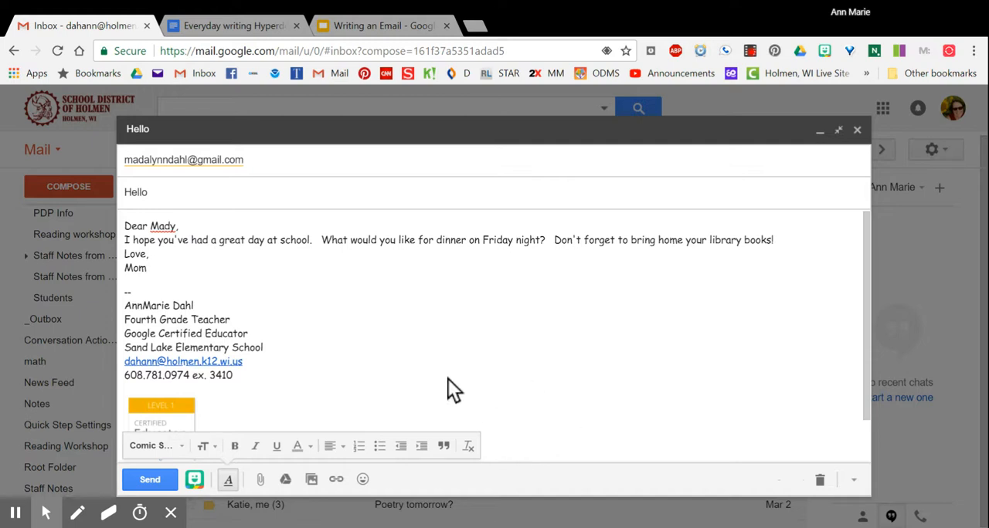
mouse_move(210, 418)
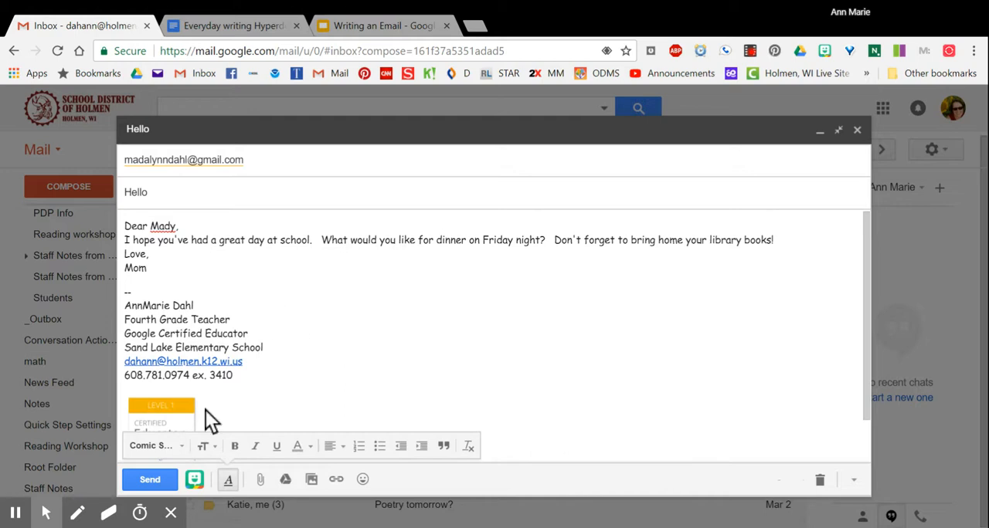
- Send the finished Hello message to Mady
click(149, 479)
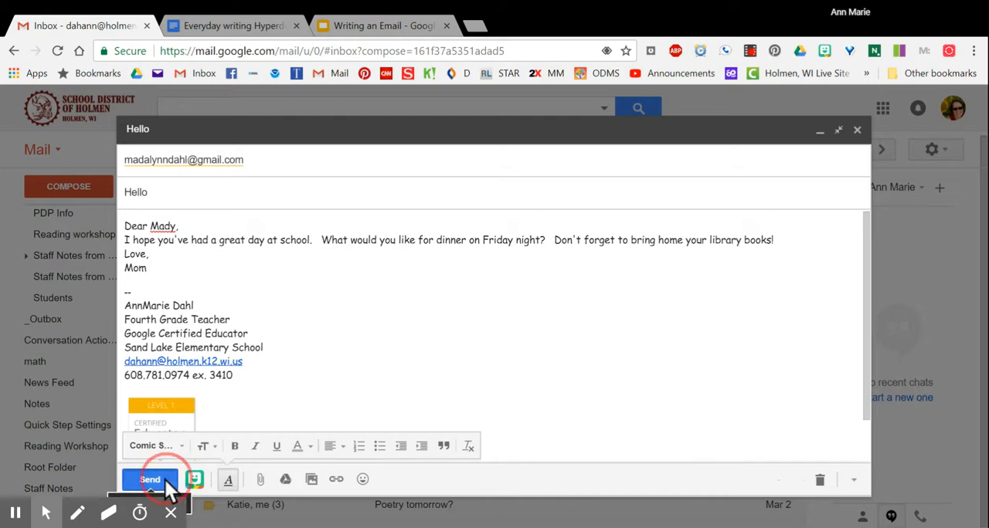
- Undo the send so the Hello message reopens as an unsent draft
click(150, 481)
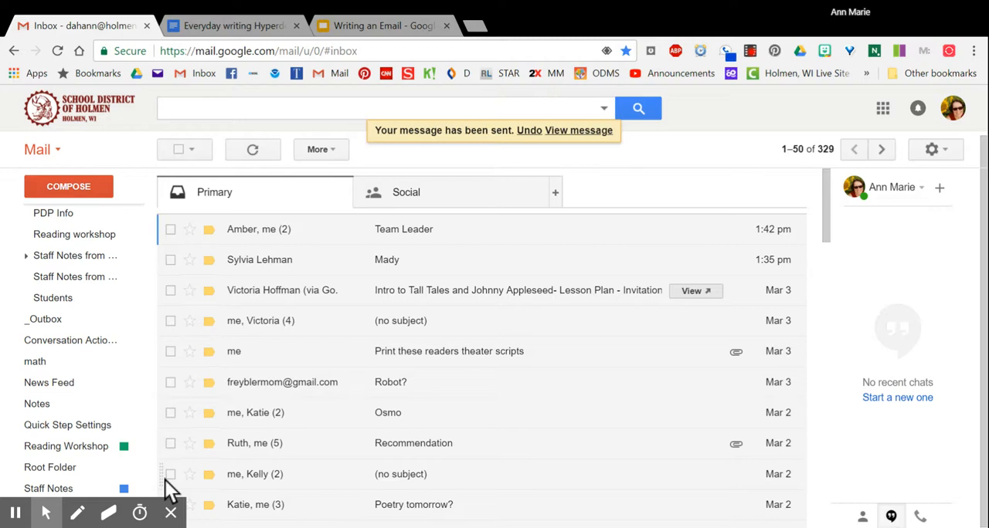
mouse_move(522, 158)
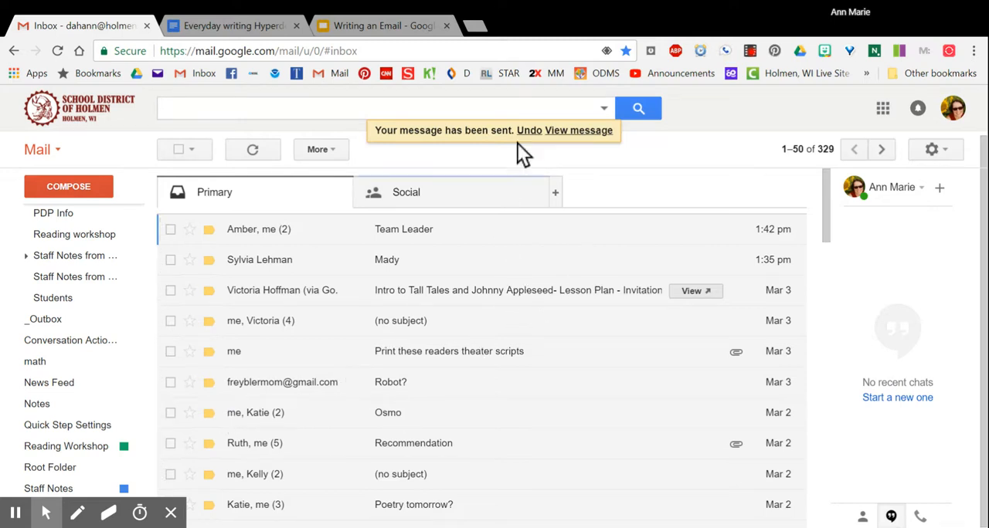
click(528, 130)
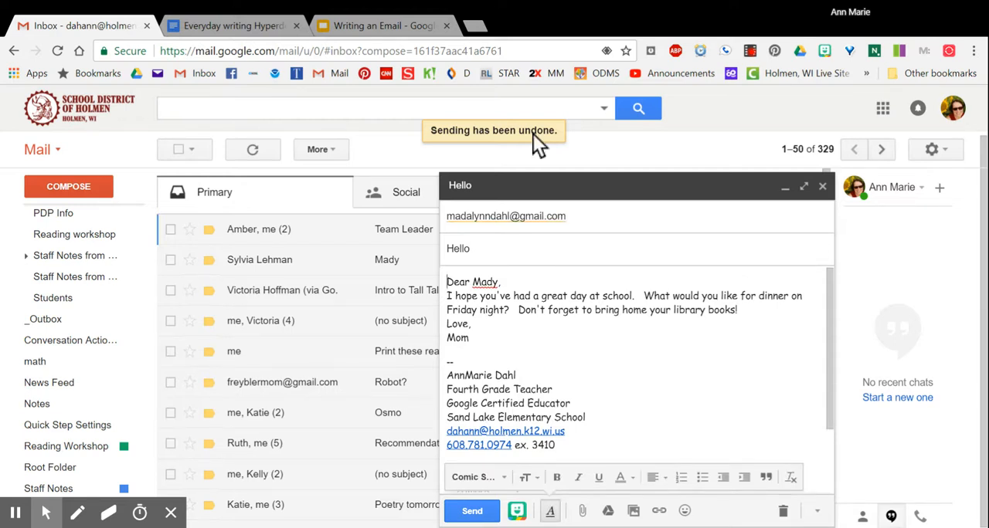
mouse_move(689, 219)
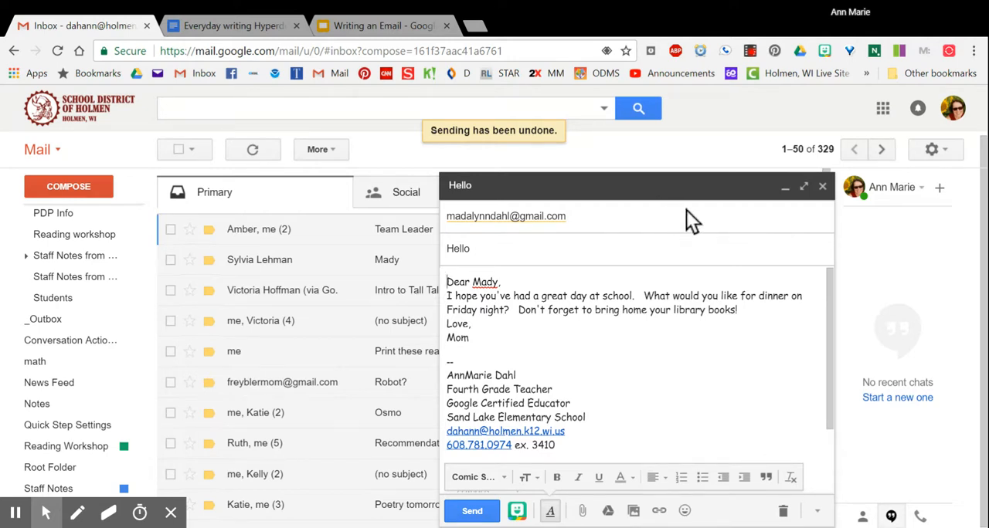
mouse_move(718, 315)
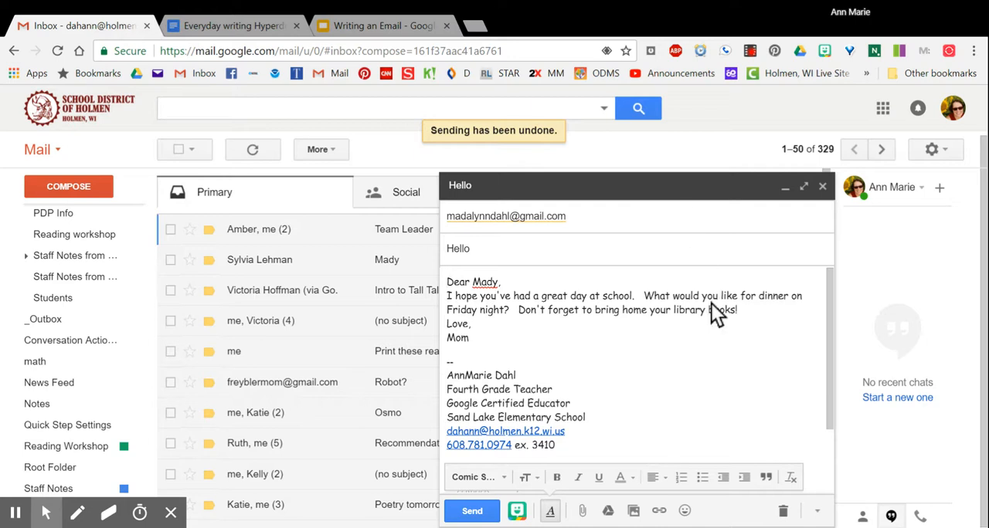
- Review the reopened draft and send the Hello message to Mady for good
click(803, 187)
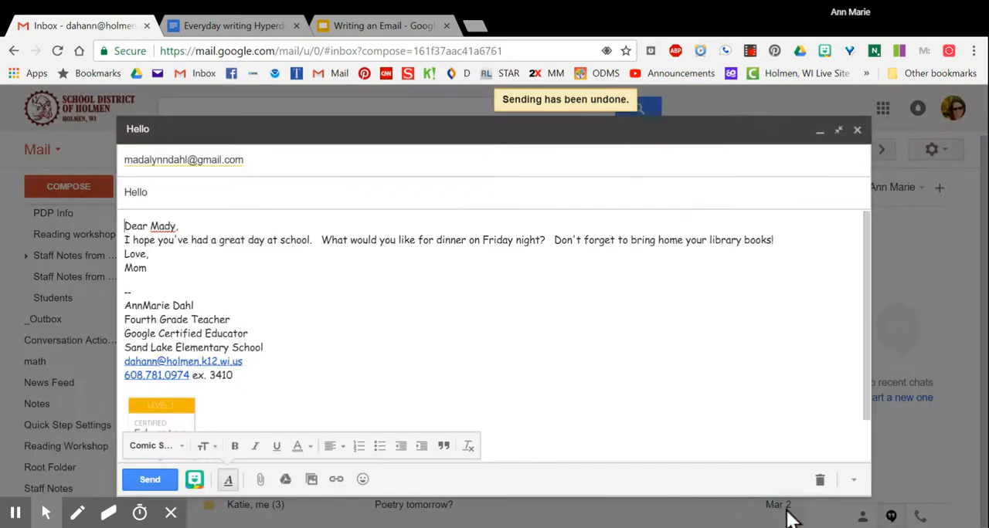
mouse_move(689, 439)
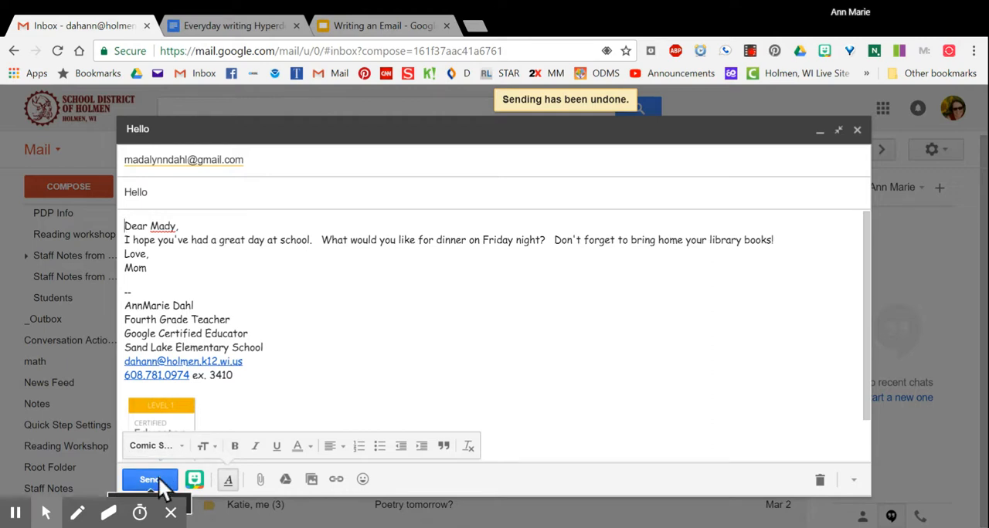
click(138, 479)
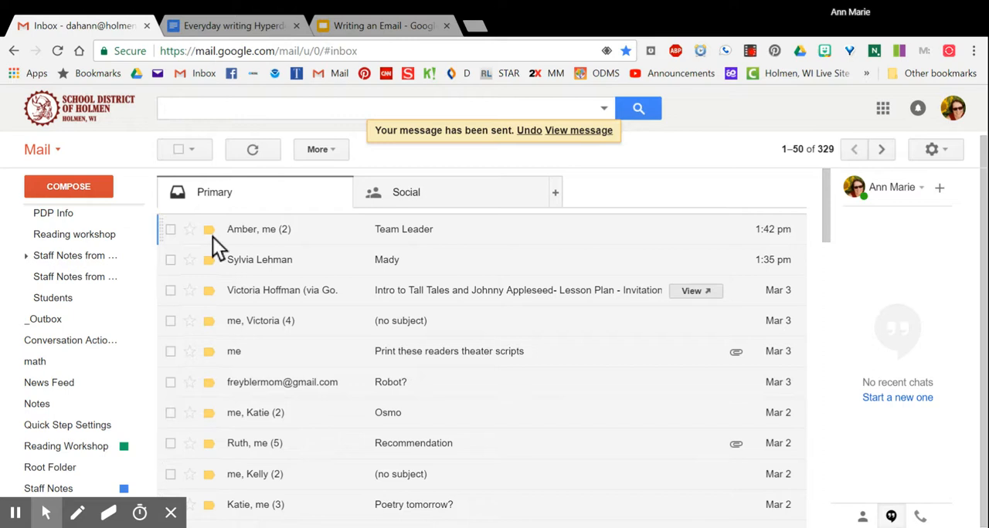
mouse_move(742, 48)
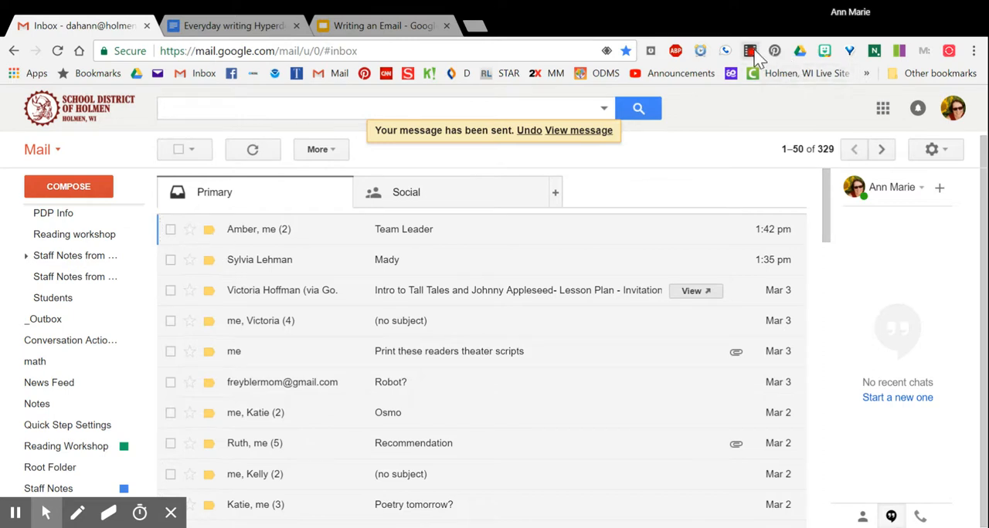